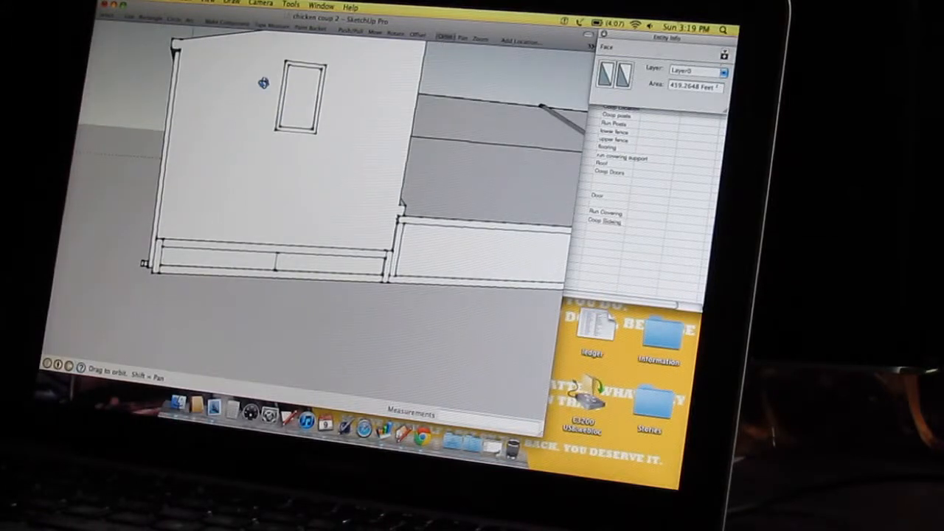
pyautogui.moveTo(234, 175)
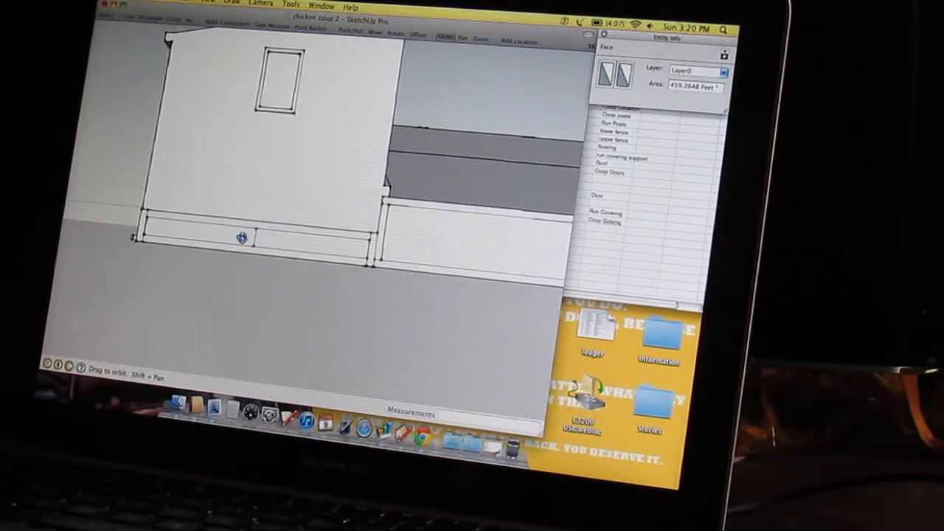
pyautogui.moveTo(277, 229)
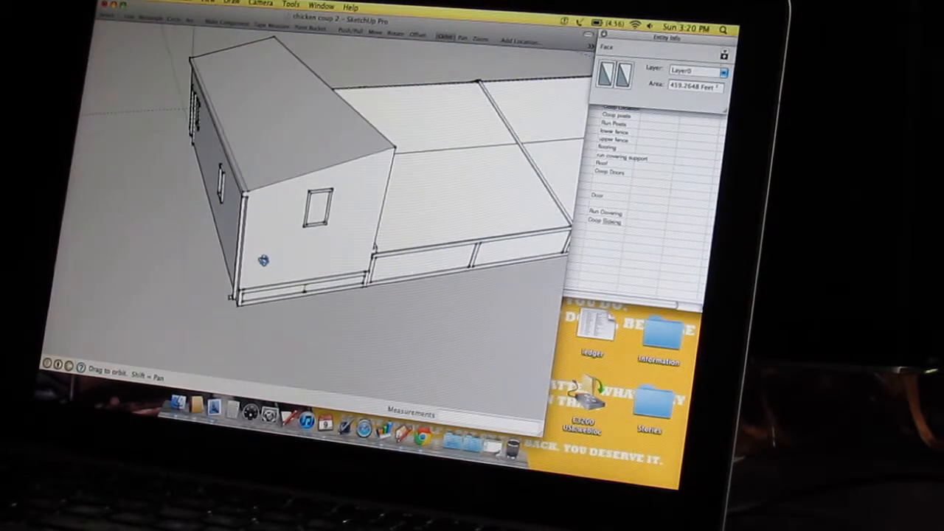
pyautogui.moveTo(263, 260); pyautogui.dragTo(575, 183)
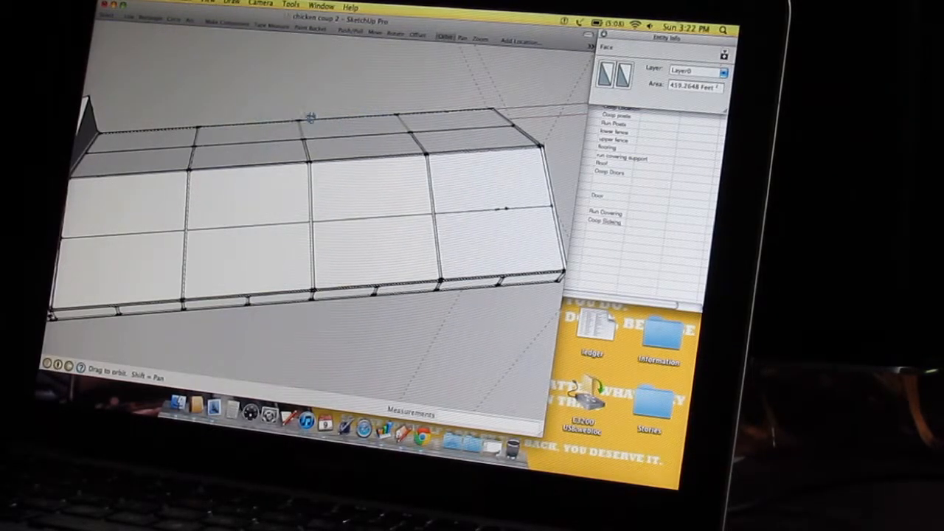
pyautogui.moveTo(295, 199)
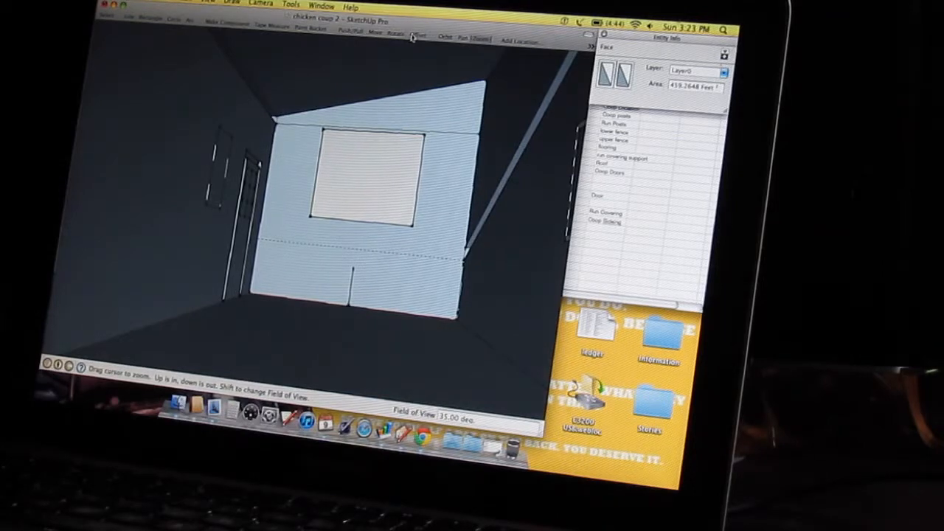
pyautogui.moveTo(444, 39)
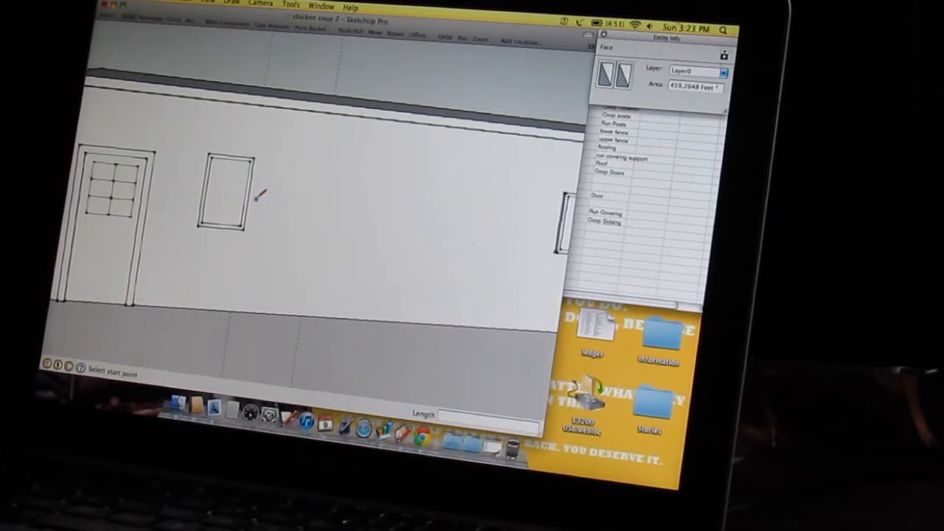
# Step: Orbit away from the door wall to face the long wall with the paned door and windows
pyautogui.moveTo(258, 195); pyautogui.dragTo(461, 210)
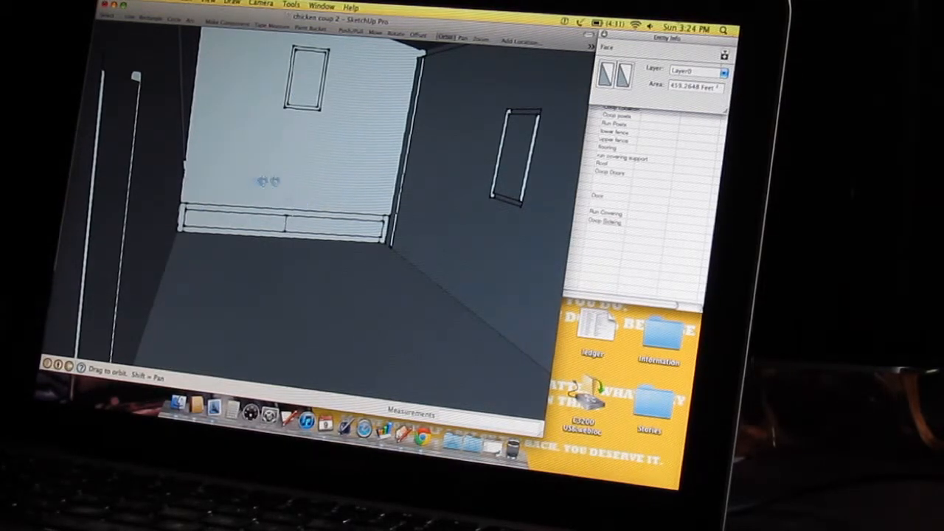
# Step: Orbit from the dark coop floor along the door wall out to the windowed end wall
pyautogui.moveTo(295, 184); pyautogui.dragTo(280, 110)
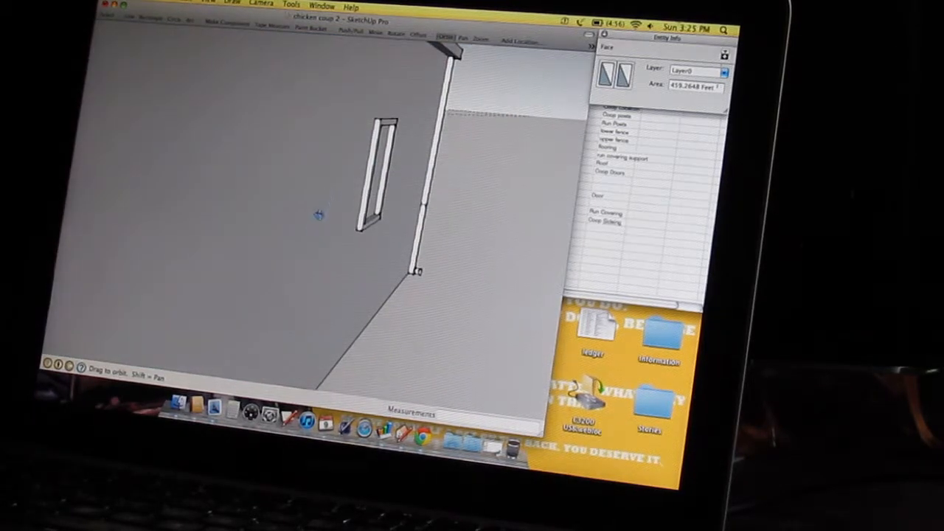
pyautogui.moveTo(317, 213); pyautogui.dragTo(354, 229)
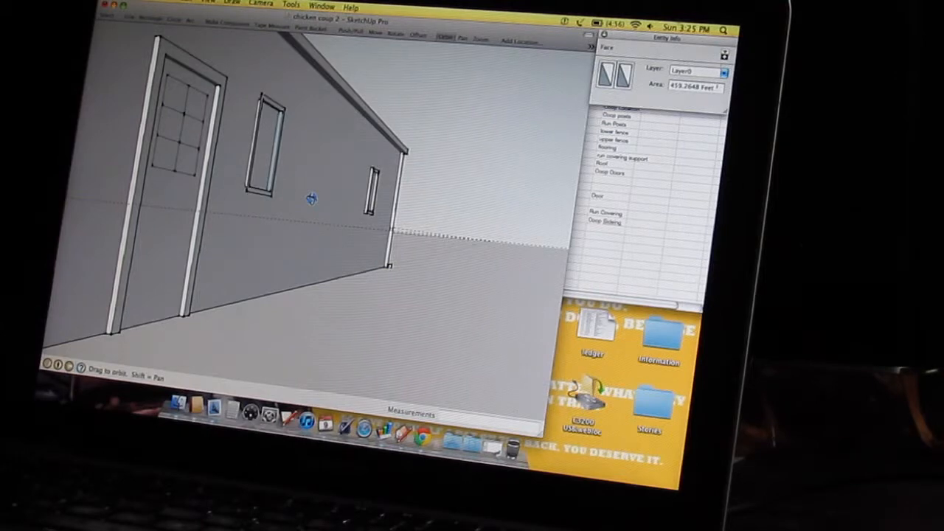
pyautogui.moveTo(309, 199); pyautogui.dragTo(399, 247)
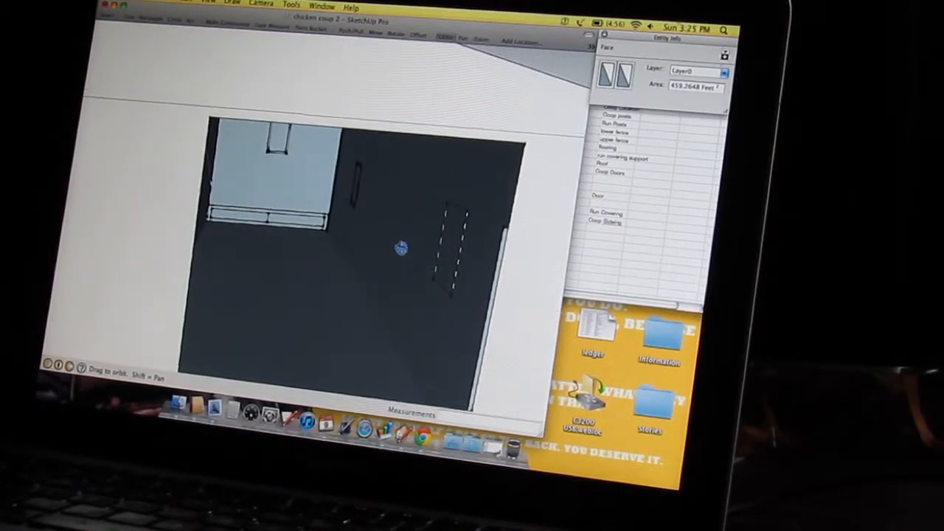
pyautogui.moveTo(398, 247); pyautogui.dragTo(361, 232)
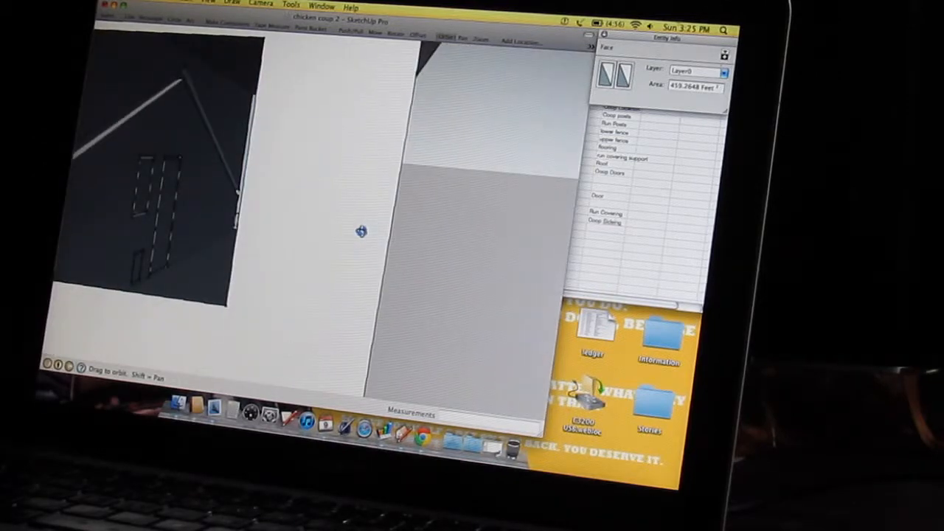
pyautogui.moveTo(361, 233); pyautogui.dragTo(354, 225)
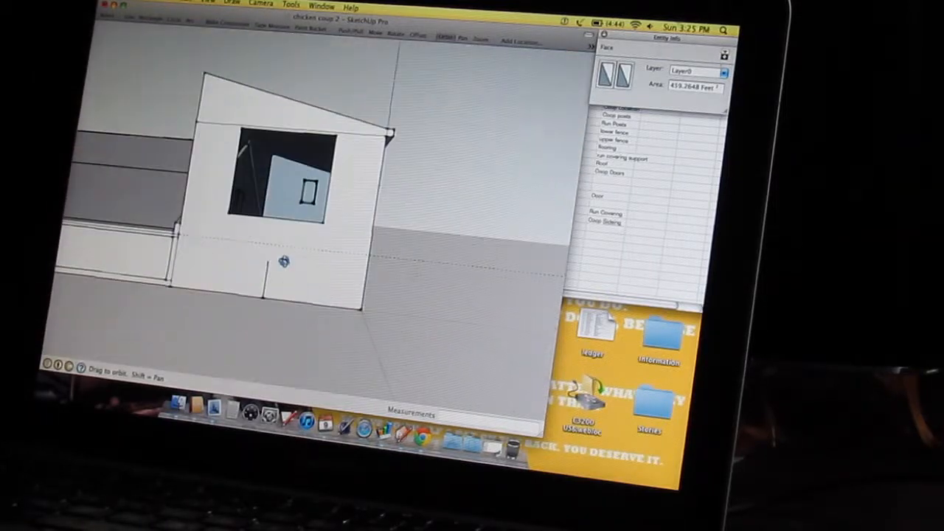
# Step: Orbit around the gable end's door between fence panels, then past the corner along the side wall
pyautogui.moveTo(283, 262); pyautogui.dragTo(362, 287)
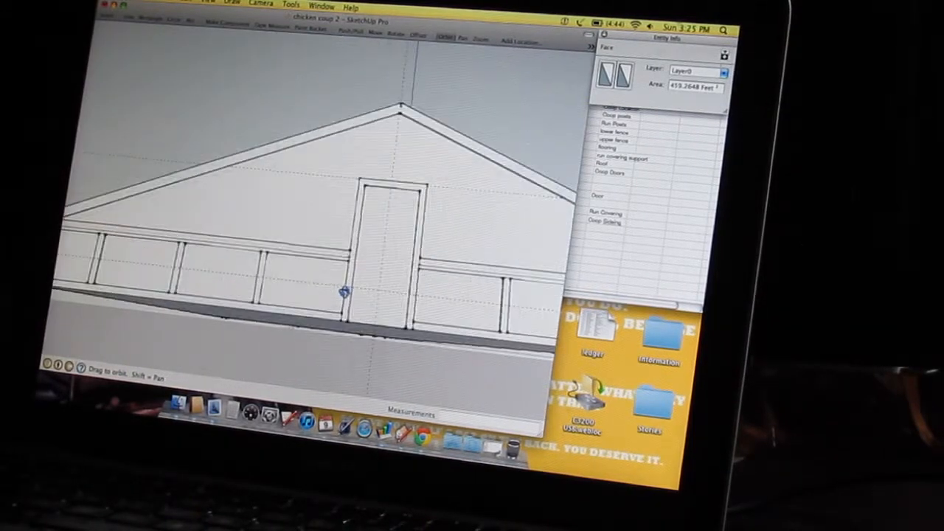
pyautogui.moveTo(339, 292); pyautogui.dragTo(441, 251)
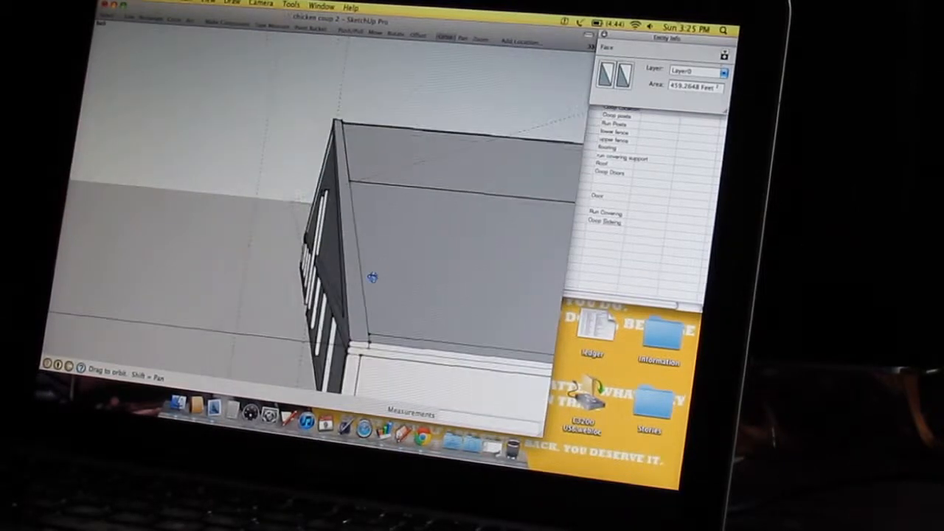
pyautogui.moveTo(369, 276); pyautogui.dragTo(432, 224)
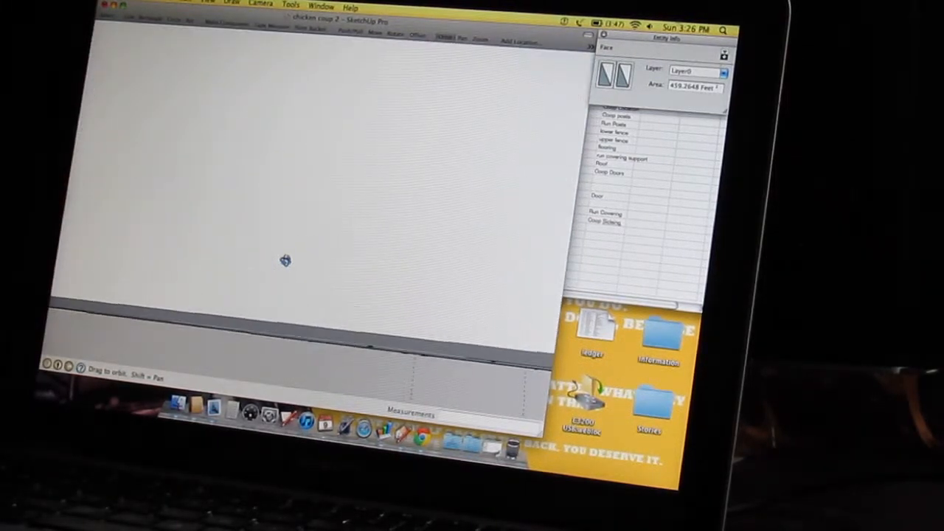
# Step: Orbit from the long two-window wall to the sloped-roof coop end beside the run
pyautogui.moveTo(285, 261); pyautogui.dragTo(288, 273)
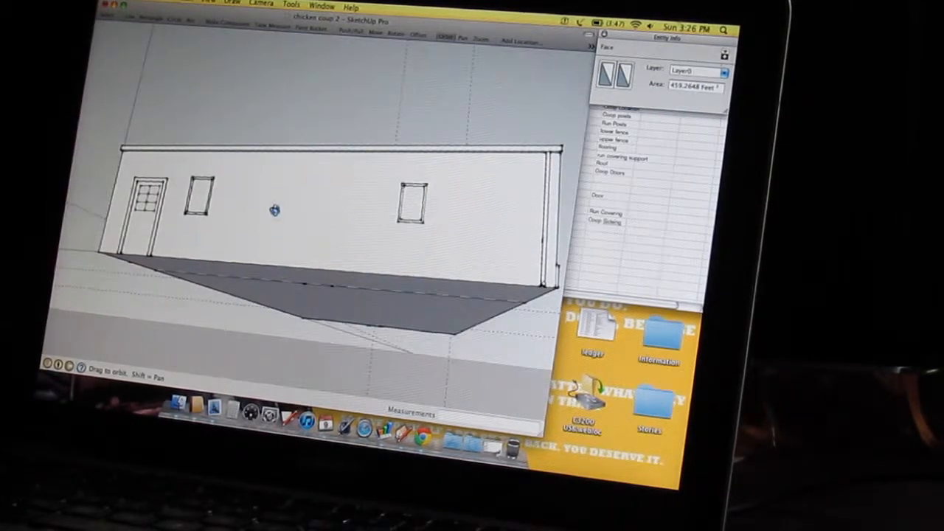
pyautogui.moveTo(295, 221); pyautogui.dragTo(346, 184)
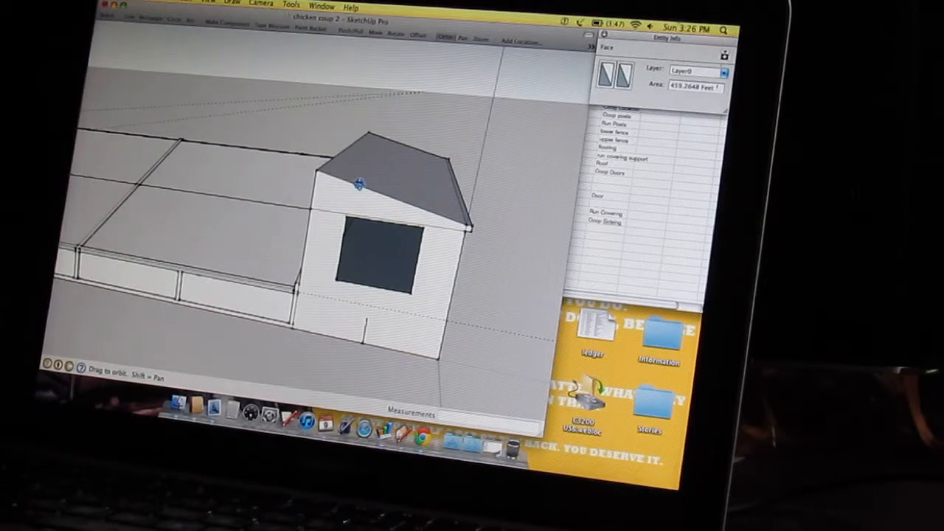
pyautogui.moveTo(354, 184); pyautogui.dragTo(369, 236)
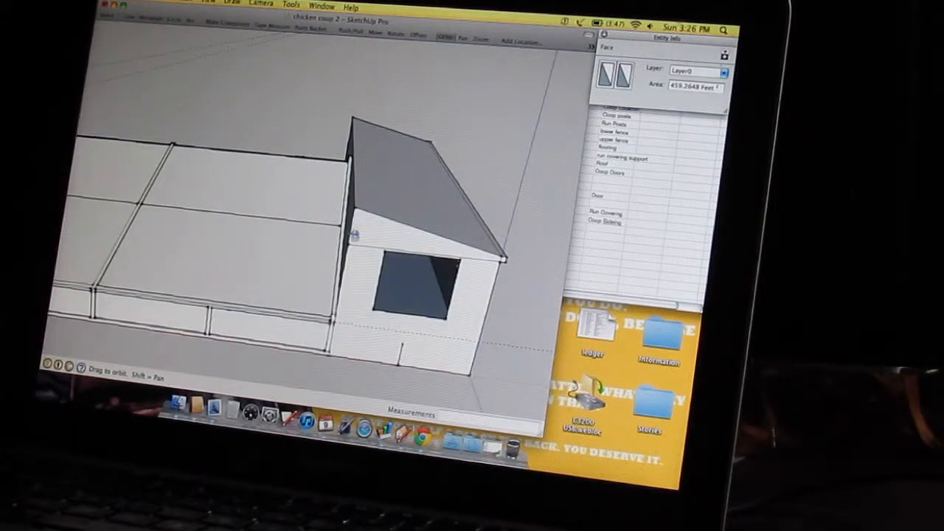